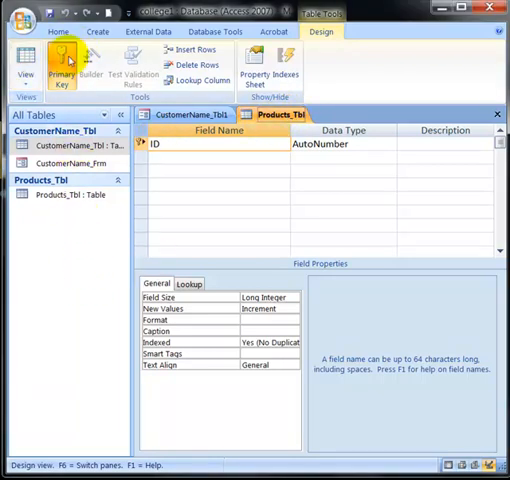
# Step: Rename the ID field to Product Number and check the Product Name field's Text properties
pyautogui.click(85, 32)
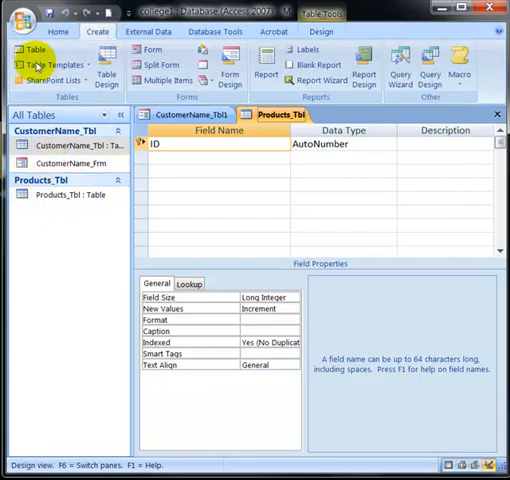
pyautogui.moveTo(100, 62)
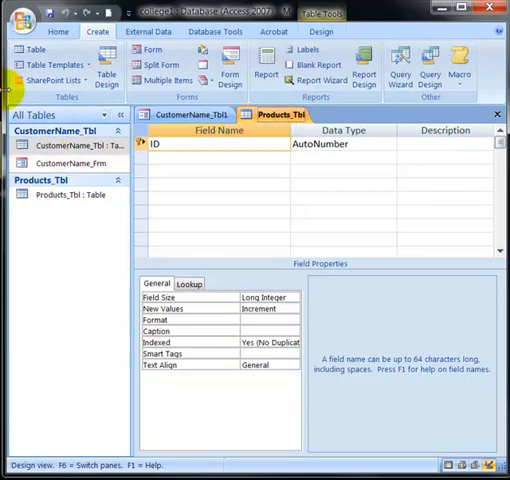
pyautogui.click(57, 33)
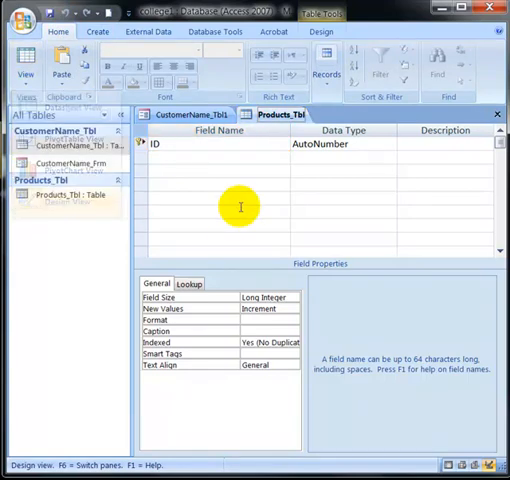
pyautogui.click(180, 145)
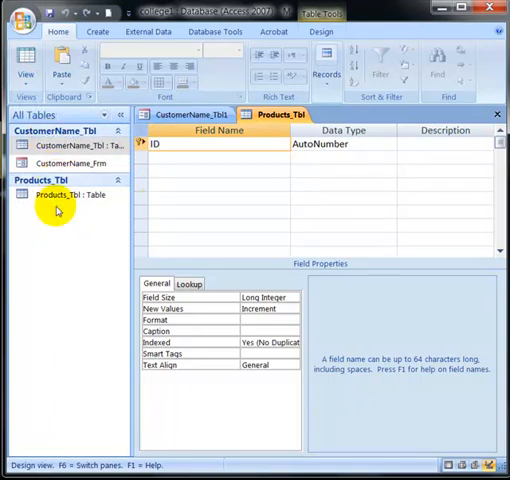
pyautogui.moveTo(57, 194)
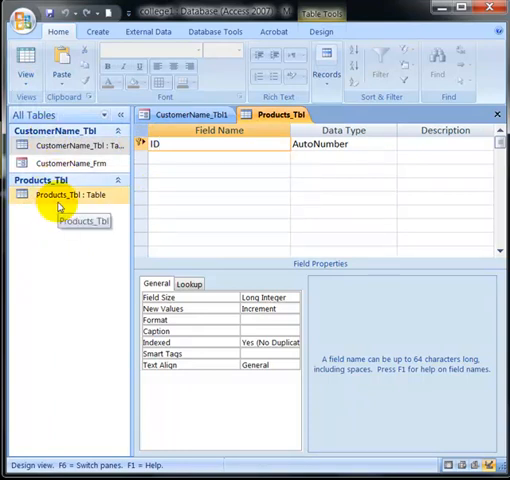
pyautogui.click(165, 143)
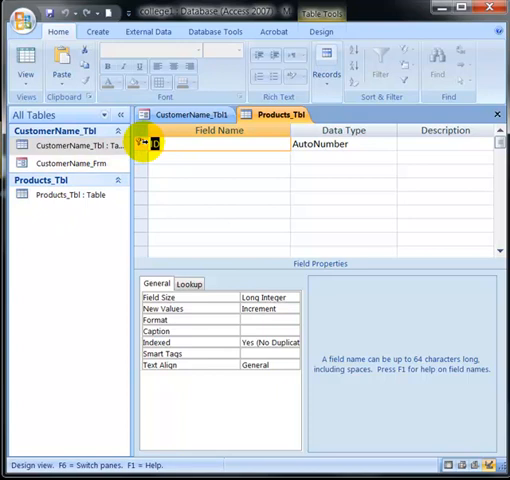
pyautogui.write('Produ')
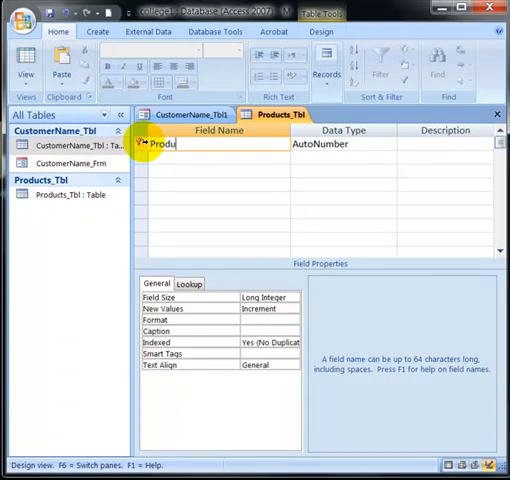
pyautogui.write('ct Number')
pyautogui.click(343, 171)
pyautogui.write('Currency')
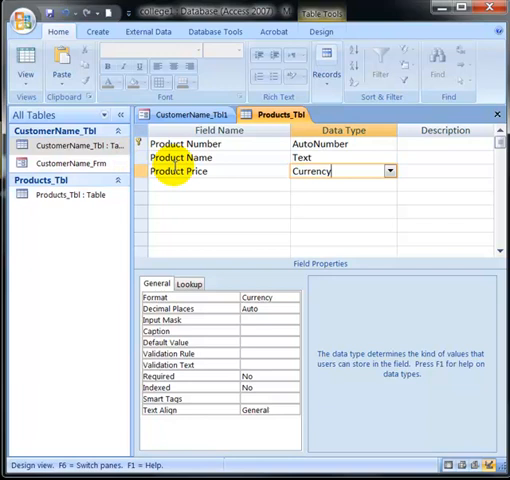
pyautogui.click(185, 157)
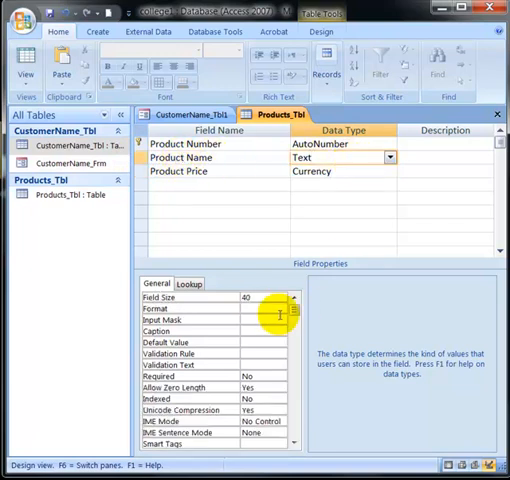
pyautogui.moveTo(357, 172)
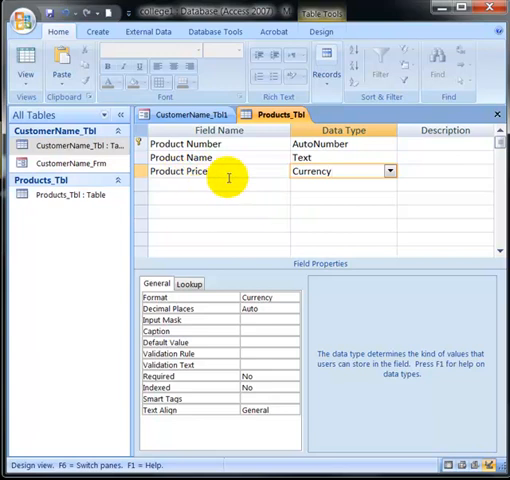
pyautogui.moveTo(390, 171)
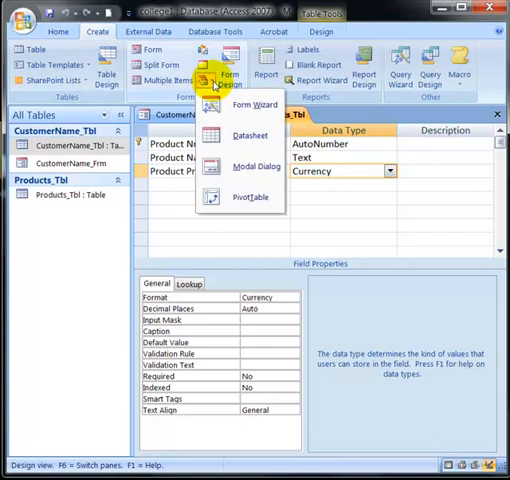
# Step: Build a Products_Tbl form via Form Wizard with all fields, Columnar layout, Windows Vista style
pyautogui.click(249, 105)
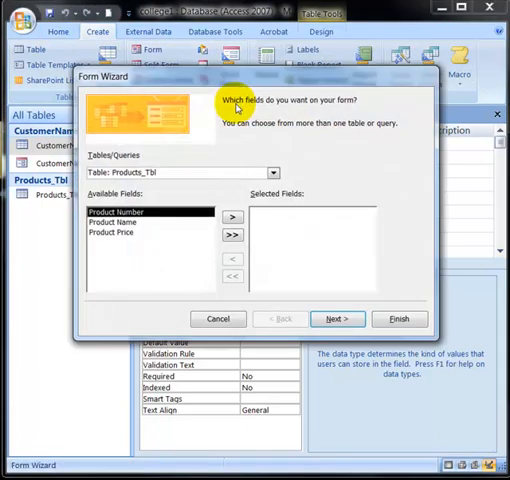
pyautogui.click(272, 172)
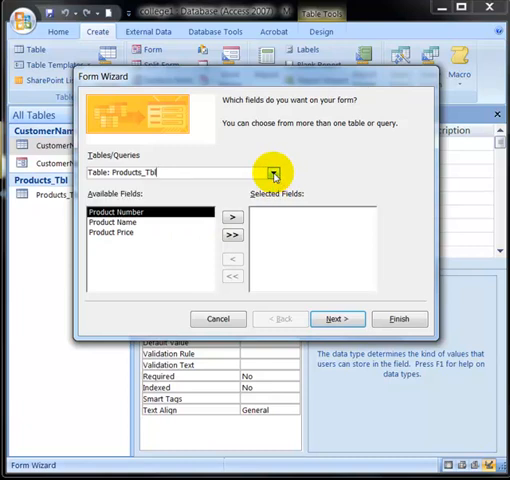
pyautogui.moveTo(271, 173)
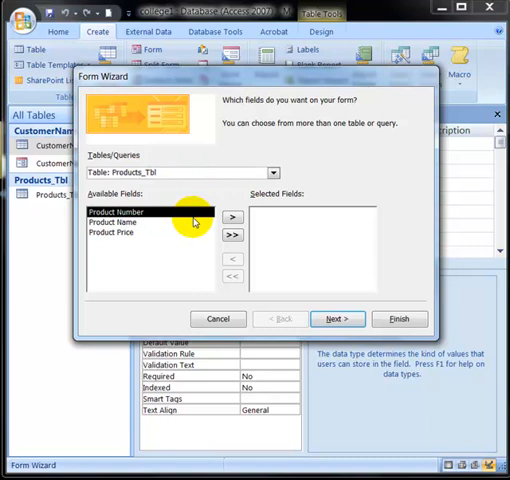
pyautogui.click(231, 236)
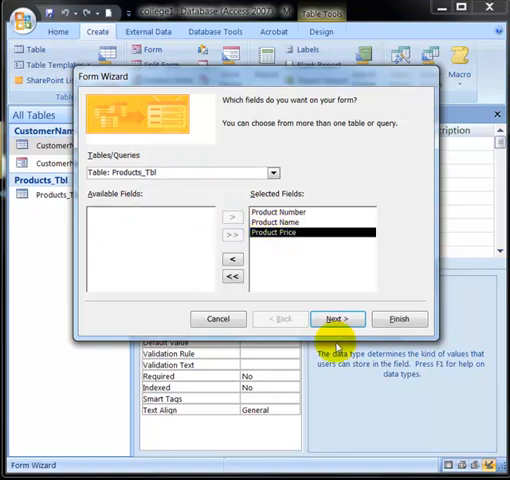
pyautogui.click(336, 318)
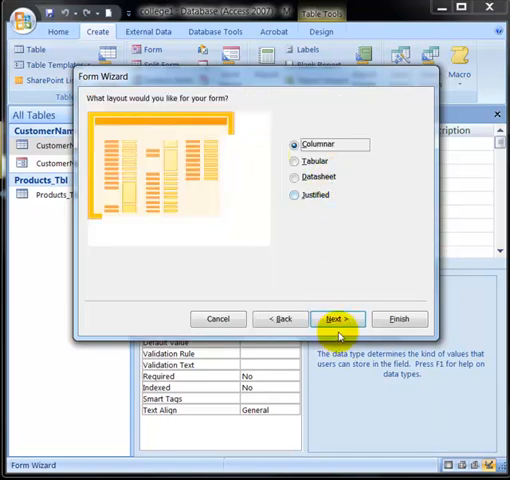
pyautogui.click(335, 318)
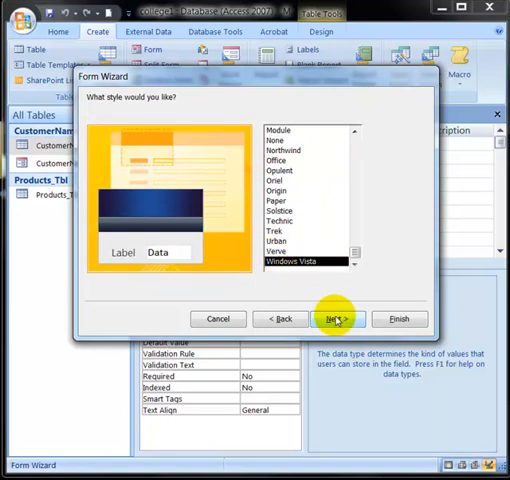
pyautogui.click(333, 318)
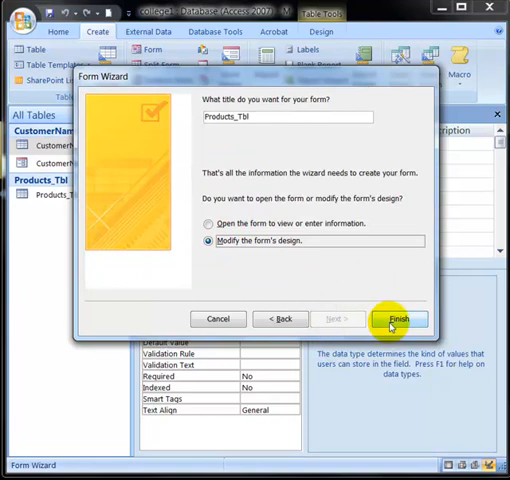
pyautogui.click(407, 318)
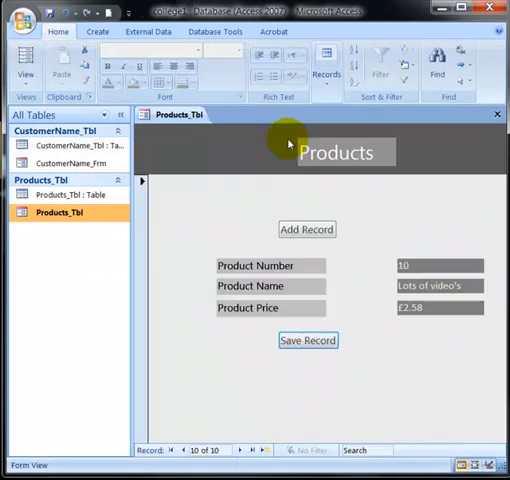
pyautogui.moveTo(387, 282)
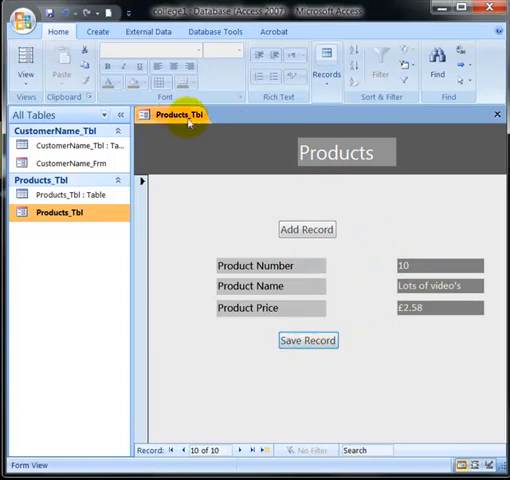
pyautogui.moveTo(66, 194)
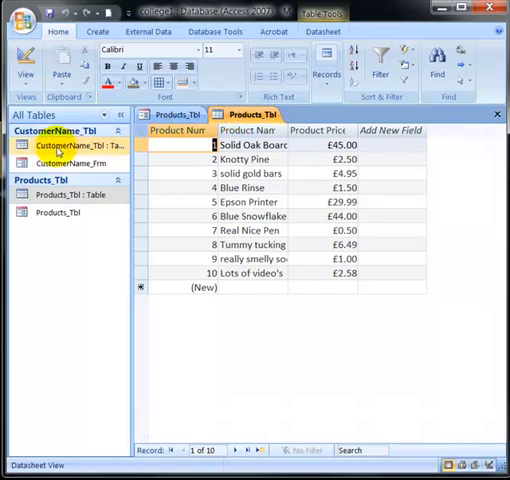
# Step: Open the CustomerName_Tbl form, scroll through the record and tick the Married checkbox
pyautogui.doubleClick(63, 163)
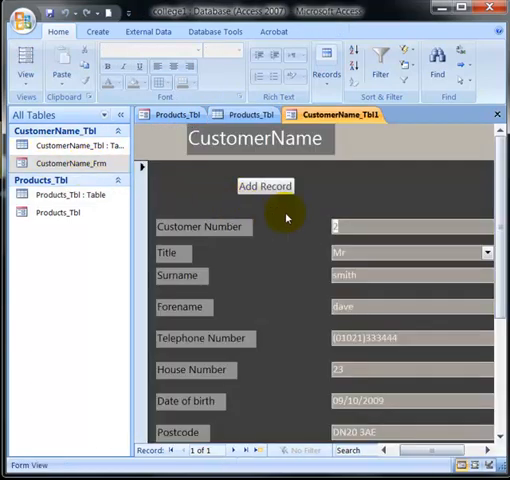
pyautogui.scroll(-3)
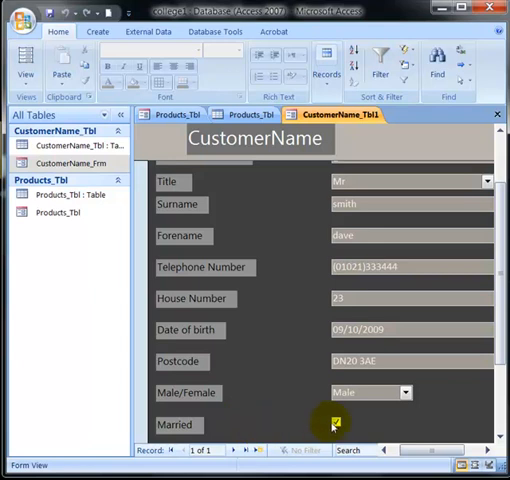
pyautogui.click(336, 424)
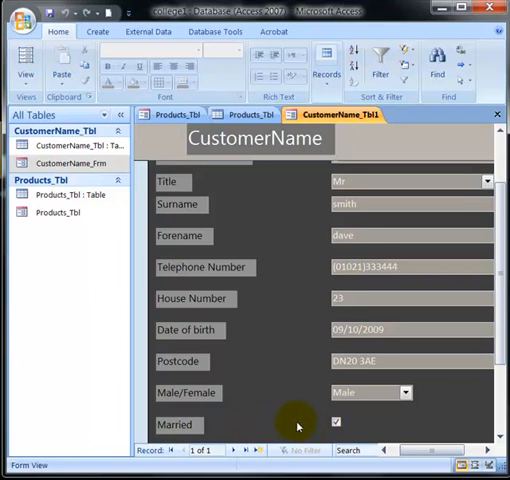